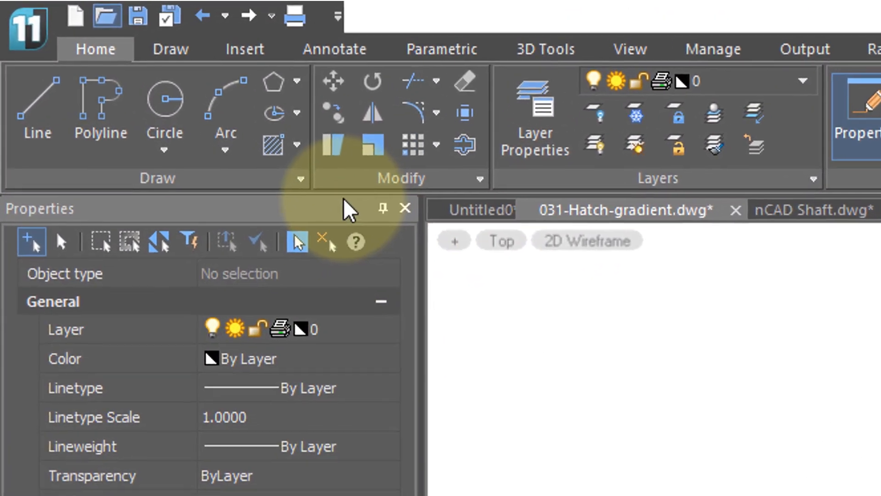
mouse_move(297, 152)
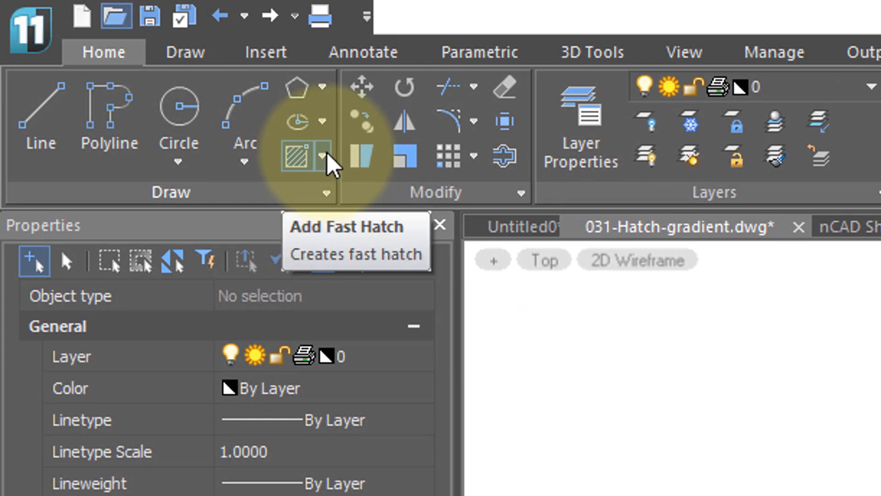
Step: Bring up the hatch dropdown listing Hatch, Gradient, Boundary, Fast Hatch and Fast Gradient
click(322, 154)
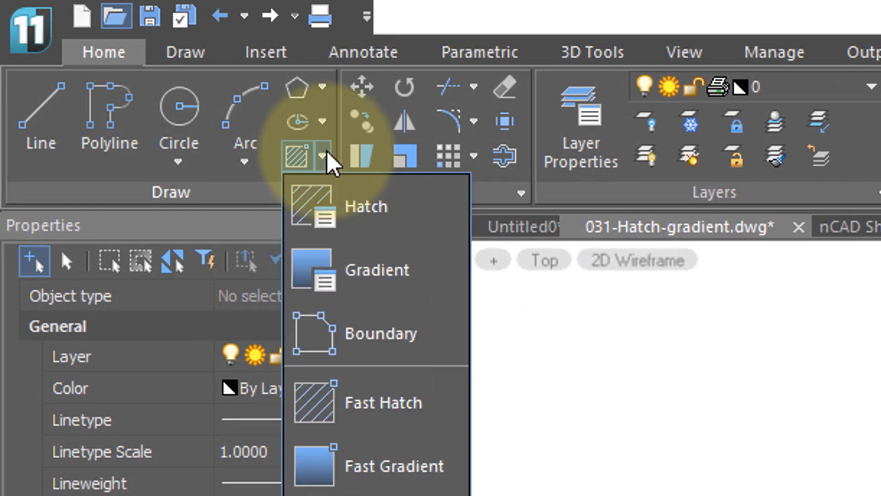
mouse_move(417, 477)
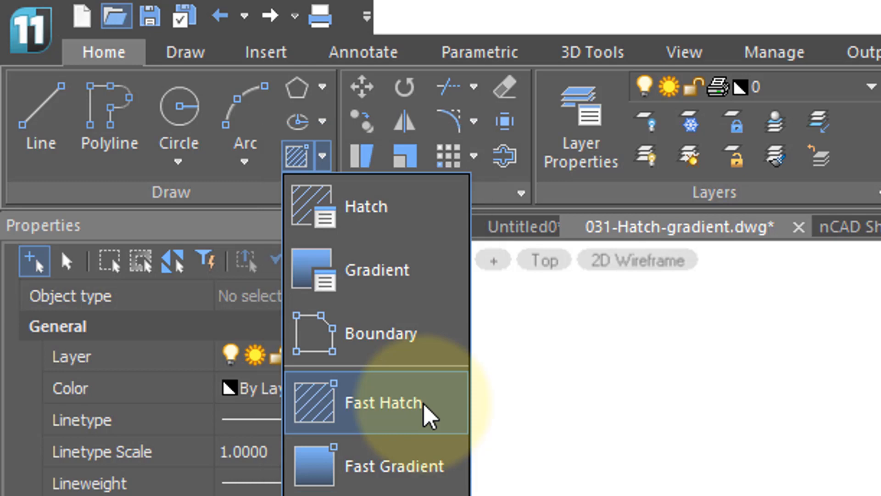
Step: Use Fast Hatch to pick the outer ring and inner disc areas of the Valve Cover
click(384, 402)
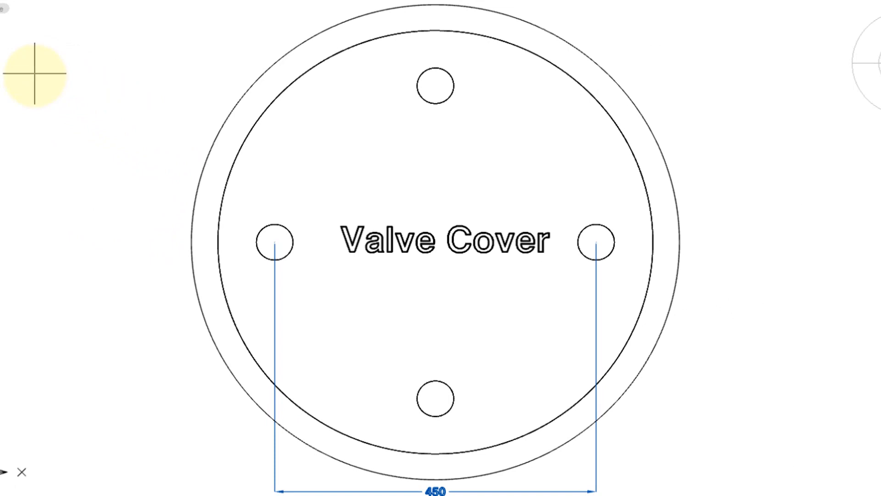
mouse_move(62, 92)
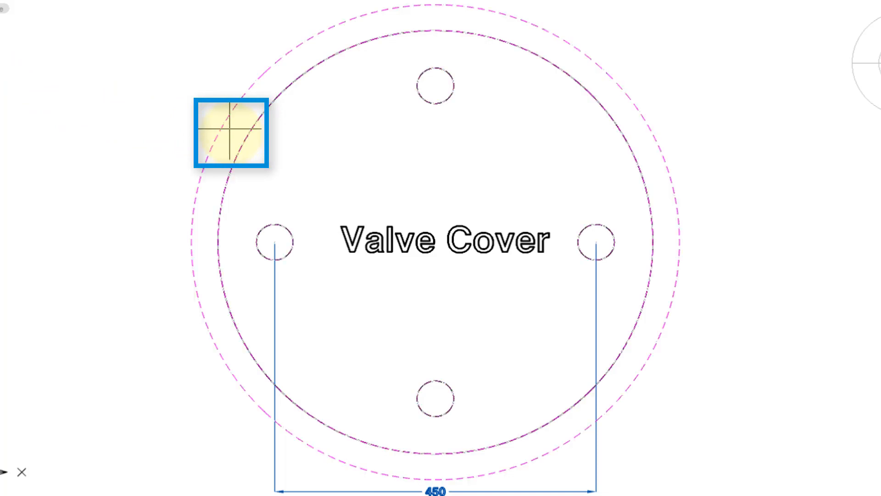
click(230, 134)
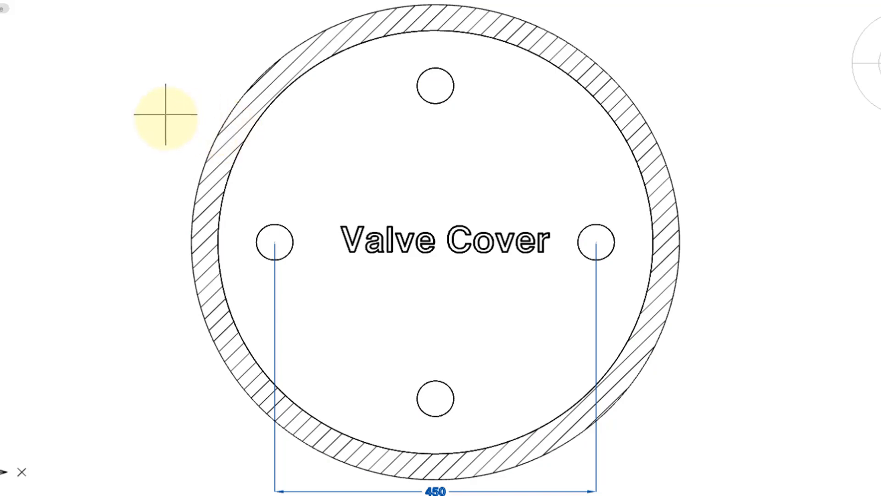
click(434, 87)
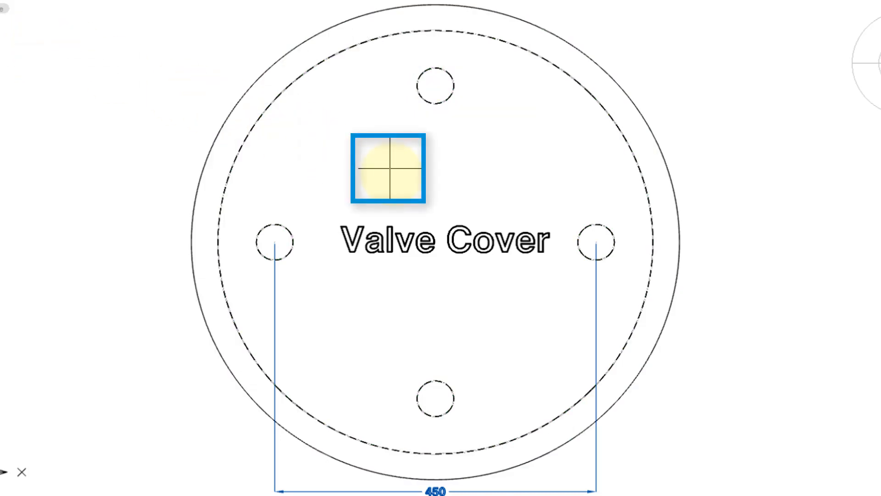
click(390, 169)
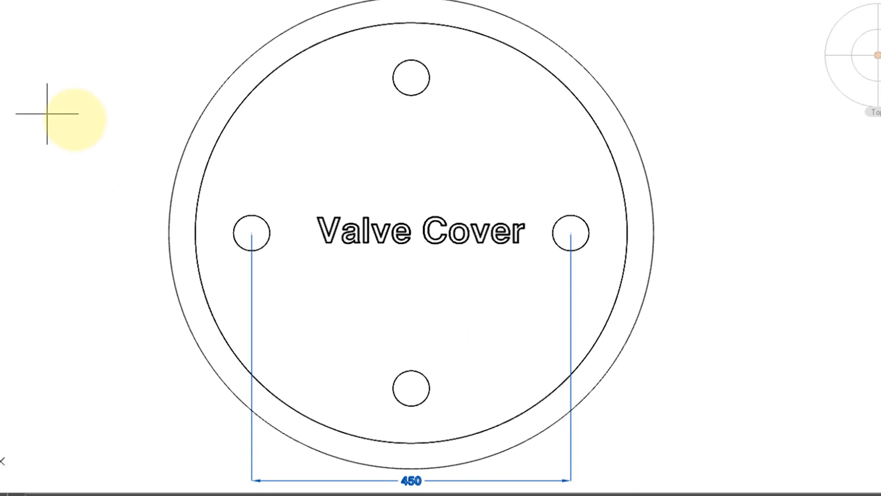
Step: Start the Hatch command to show the full Hatch dialog with the ANSI33 pattern
click(394, 188)
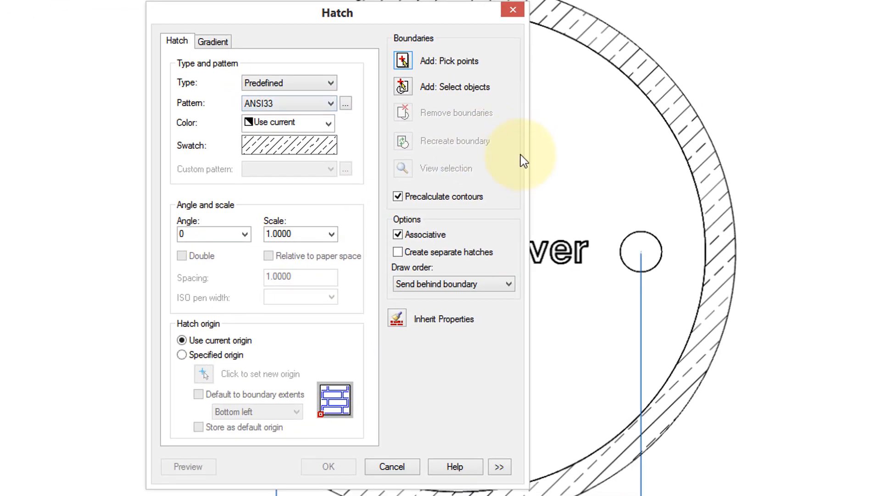
mouse_move(546, 312)
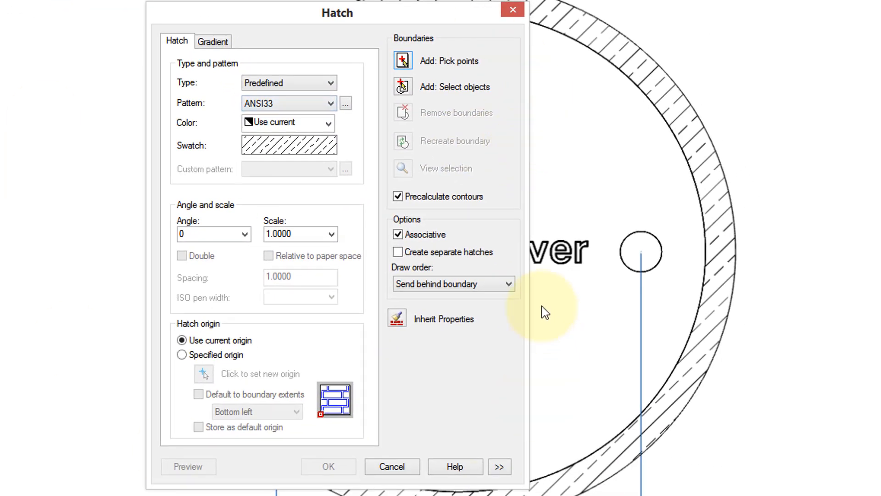
mouse_move(494, 181)
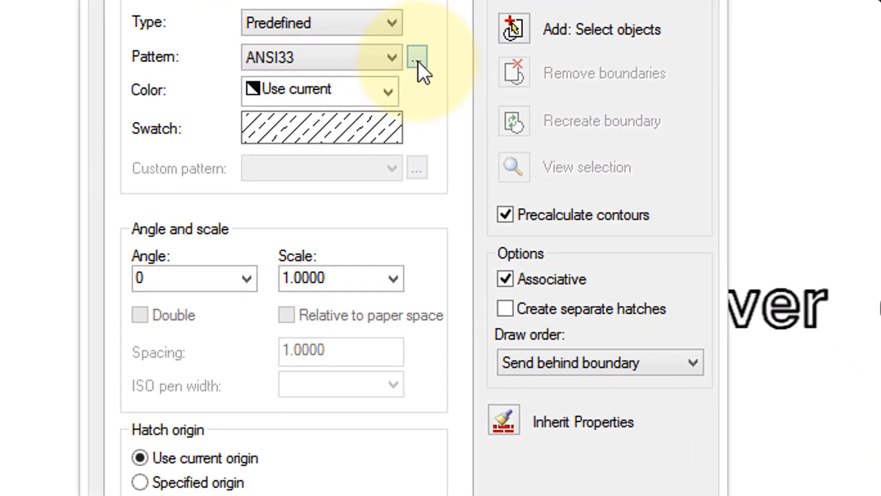
Step: Browse the pattern catalogue through its ANSI, ISO, Other Predefined, GOST and Custom sets
click(417, 55)
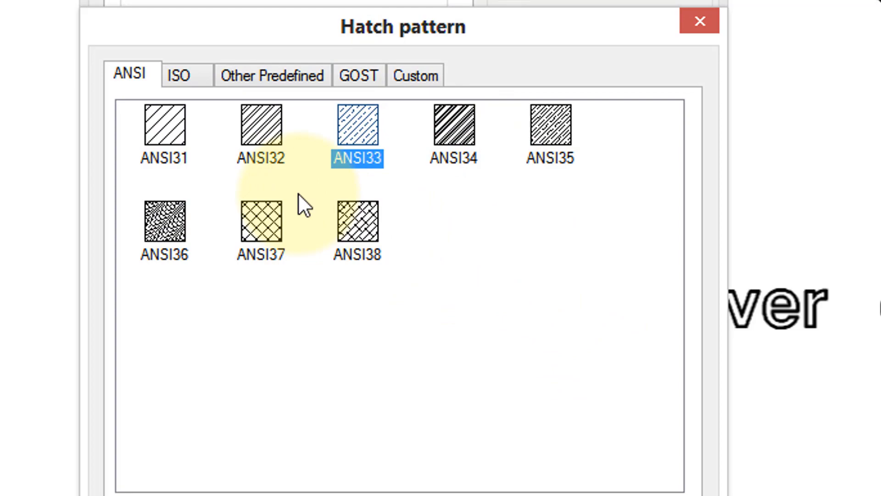
click(178, 76)
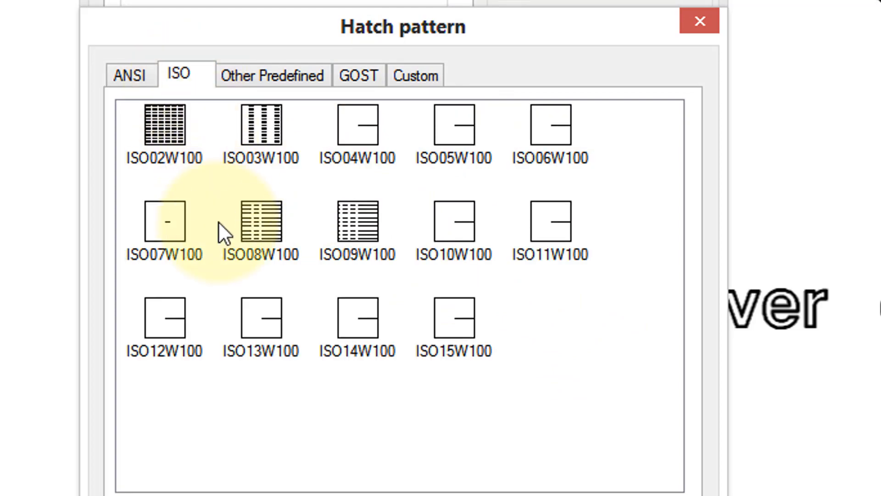
click(272, 76)
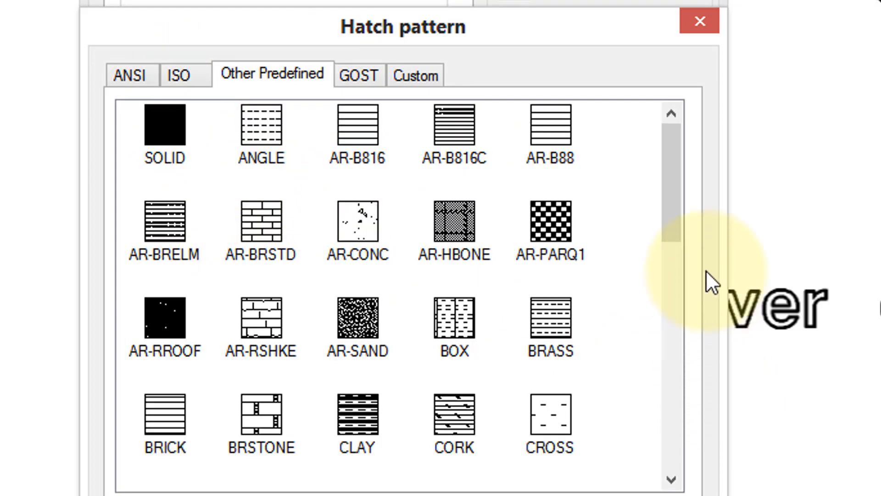
scroll(down, 3)
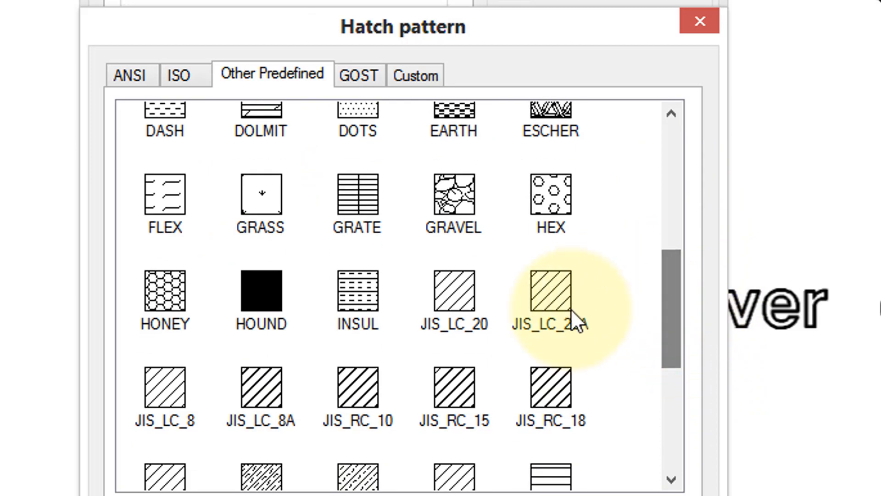
click(359, 75)
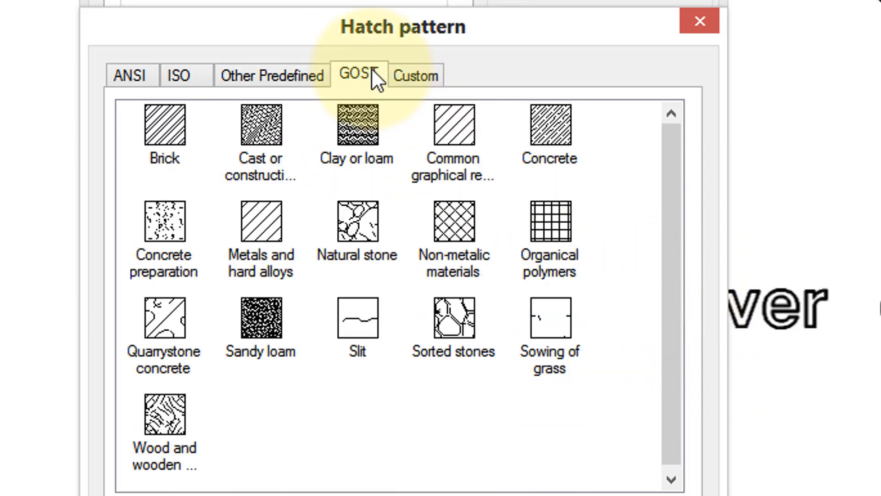
click(416, 75)
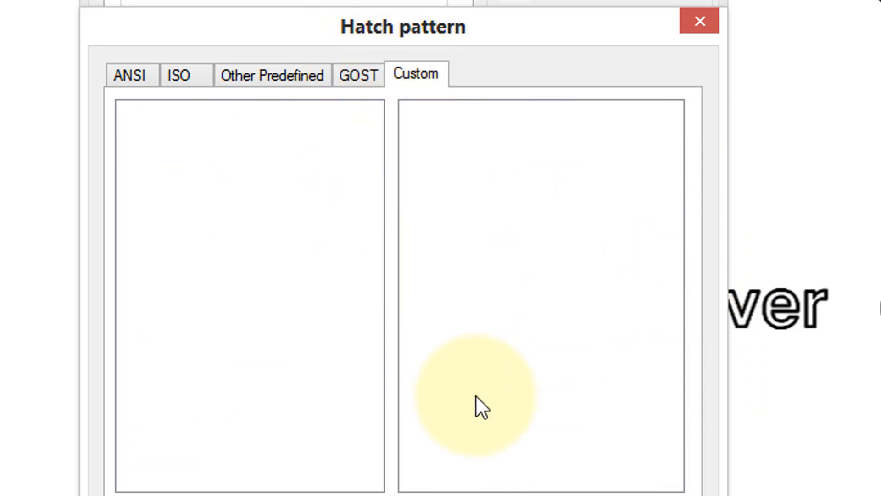
mouse_move(511, 349)
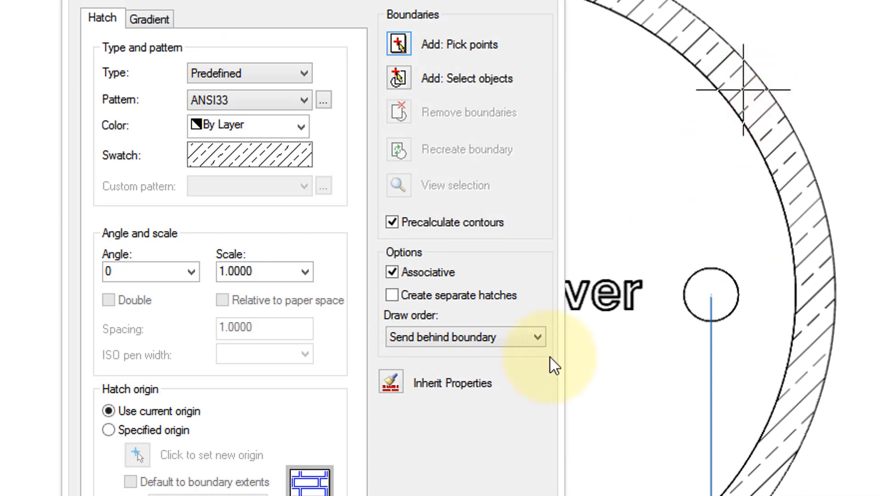
mouse_move(447, 382)
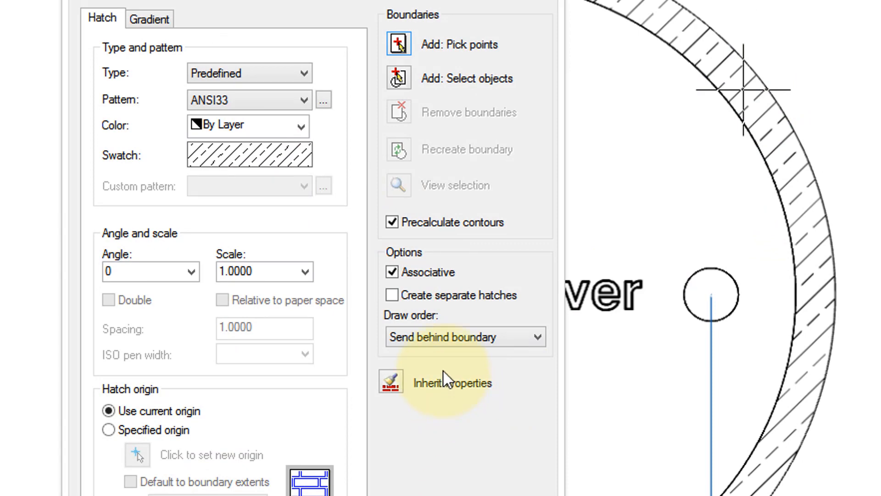
mouse_move(200, 290)
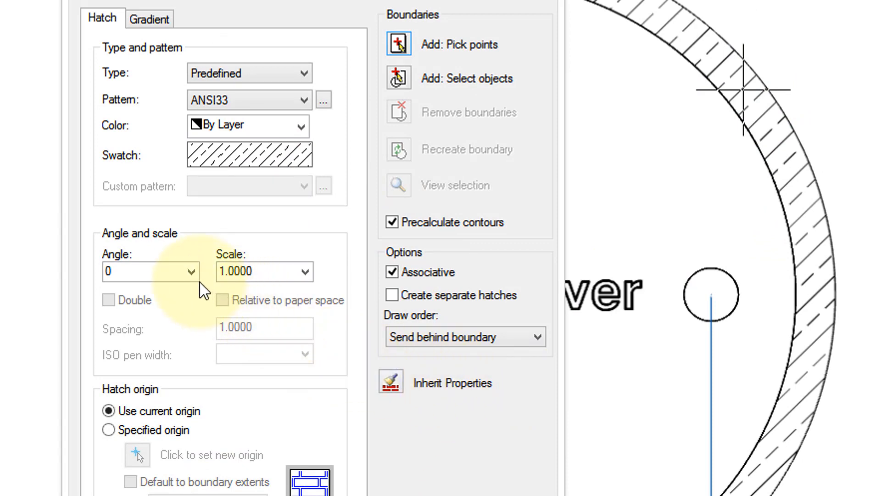
Step: Set the ANSI33 hatch angle to 90 degrees and preview it on the drawing
click(189, 272)
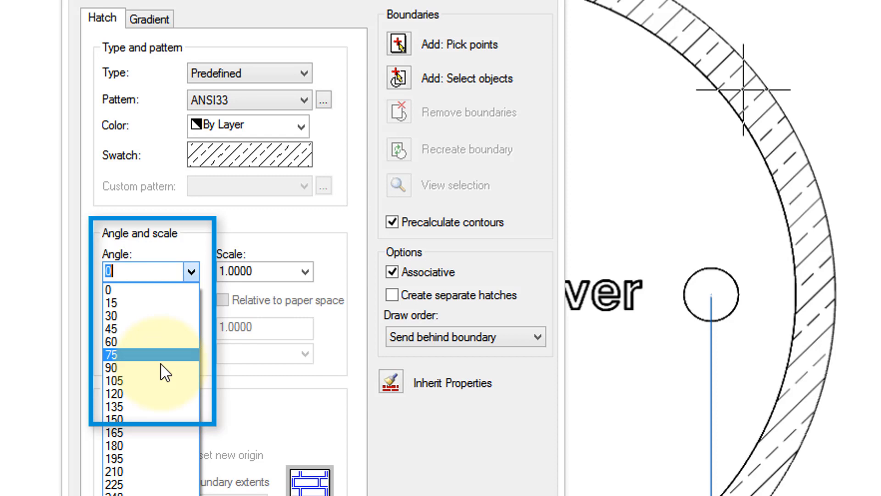
click(112, 365)
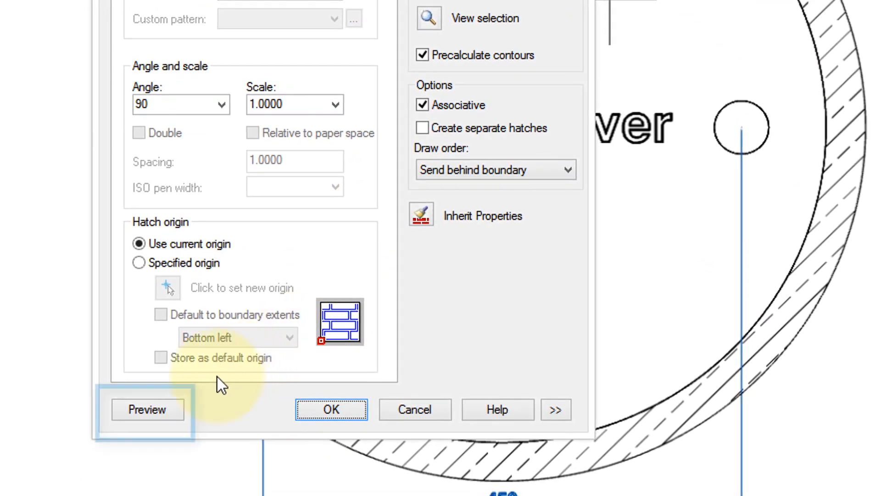
click(147, 409)
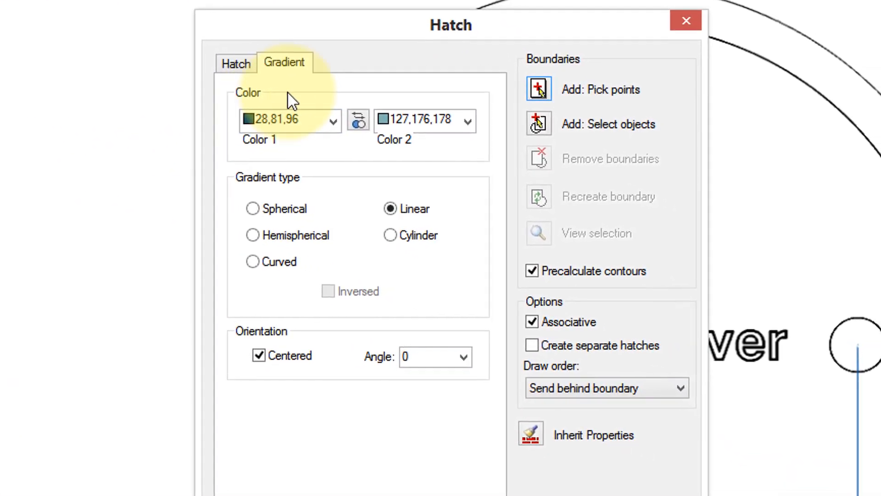
mouse_move(317, 137)
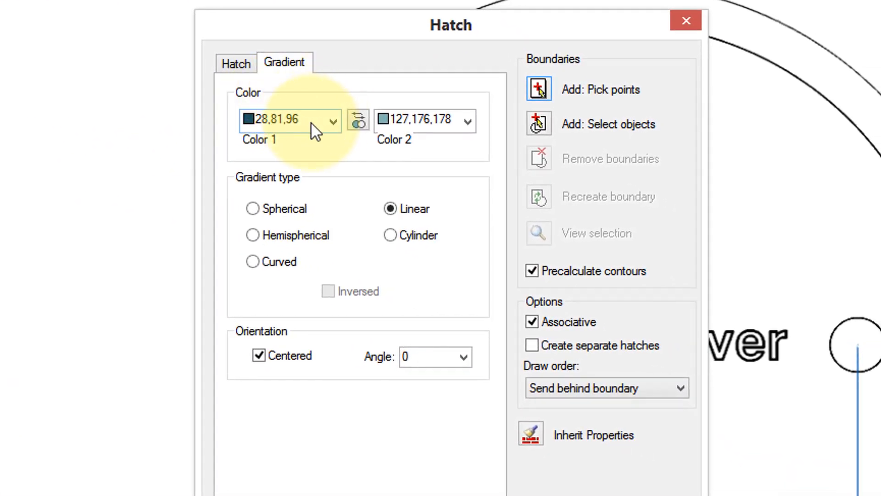
Step: Make the first gradient colour white and switch the gradient type to Spherical
click(332, 121)
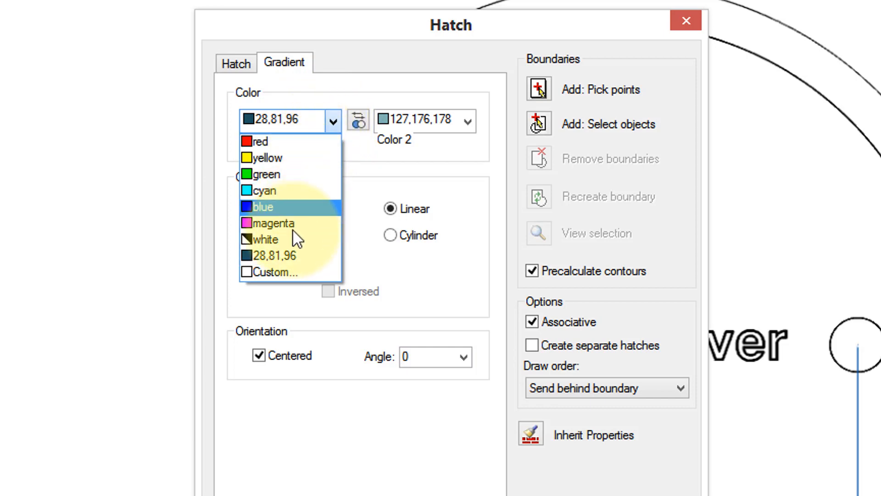
click(265, 239)
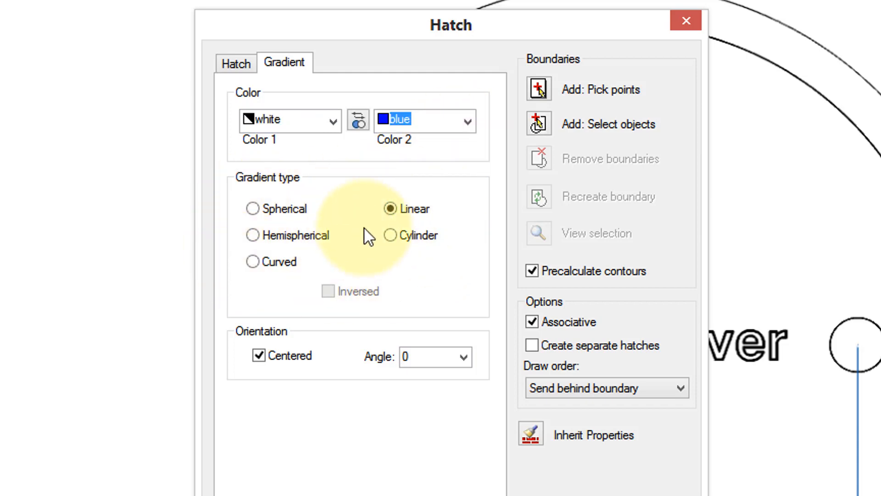
mouse_move(326, 223)
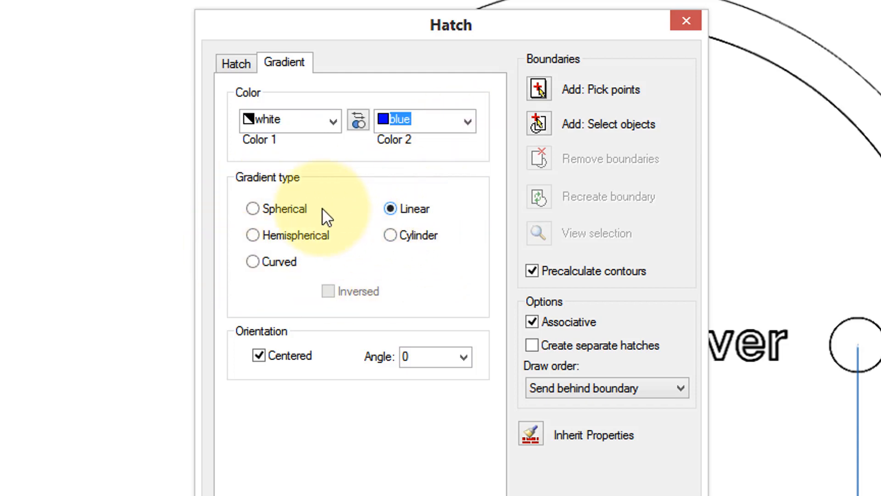
click(252, 209)
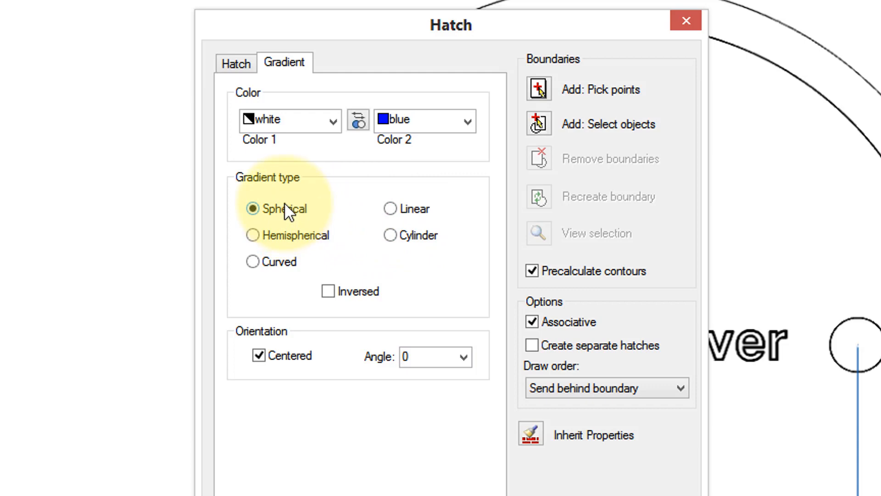
mouse_move(549, 95)
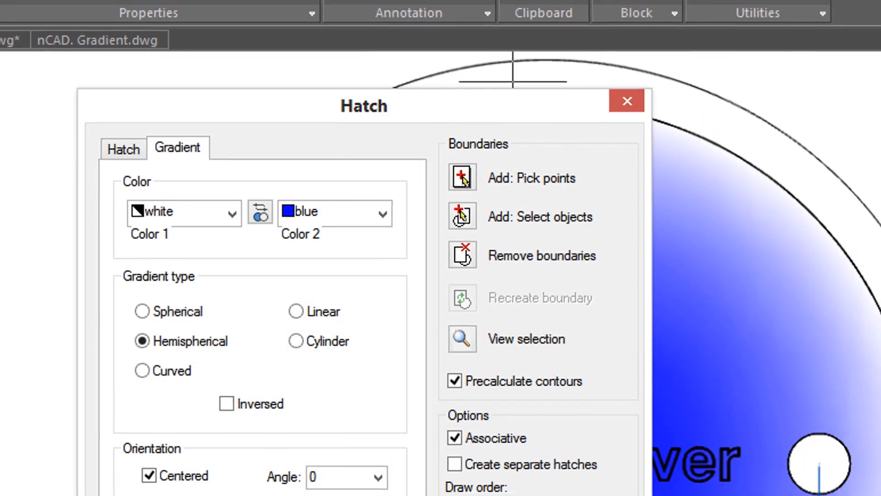
Step: Apply the hemispherical white-to-blue gradient to the outer ring and inner disc
click(627, 101)
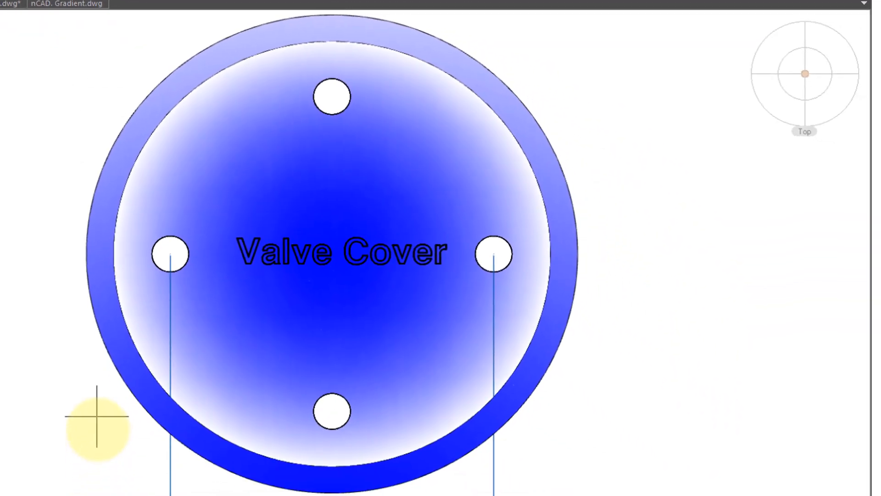
mouse_move(348, 29)
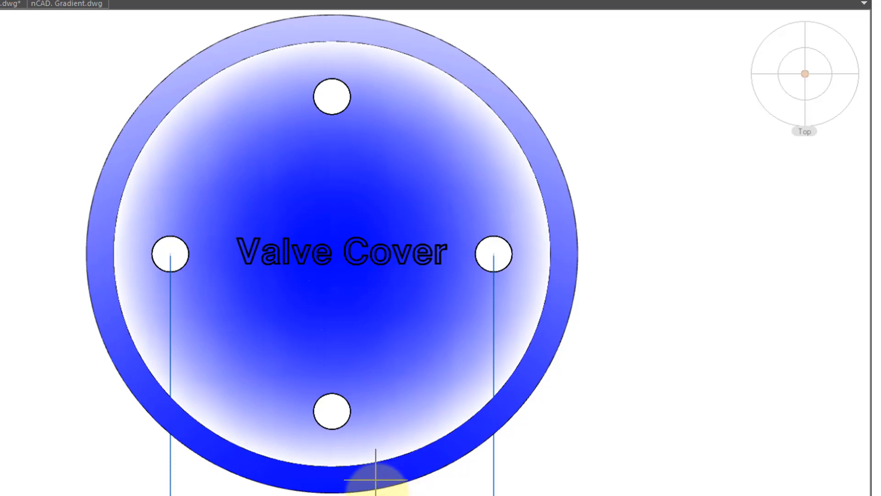
mouse_move(219, 385)
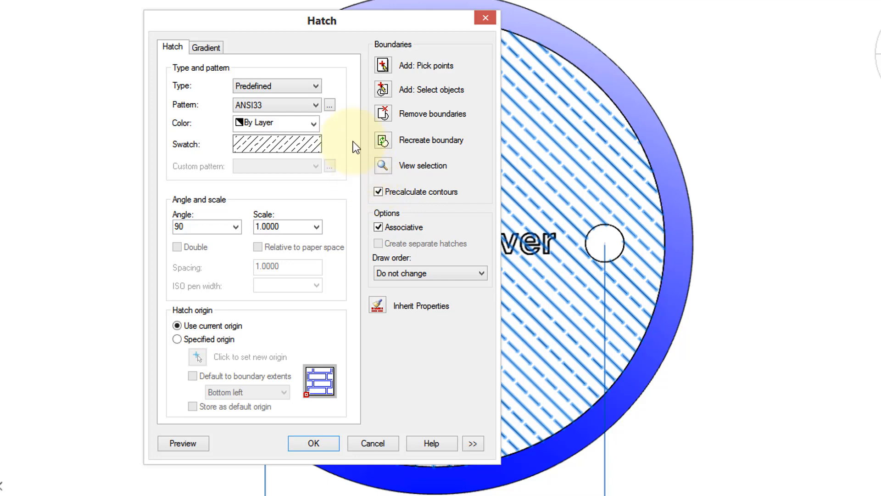
Step: Choose ANSI34 from the pattern catalogue to replace the ANSI33 hatch
click(330, 104)
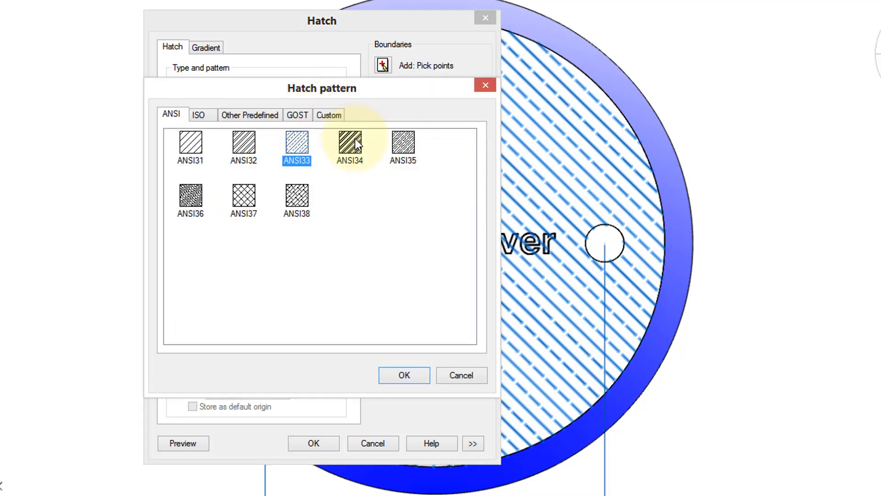
click(404, 375)
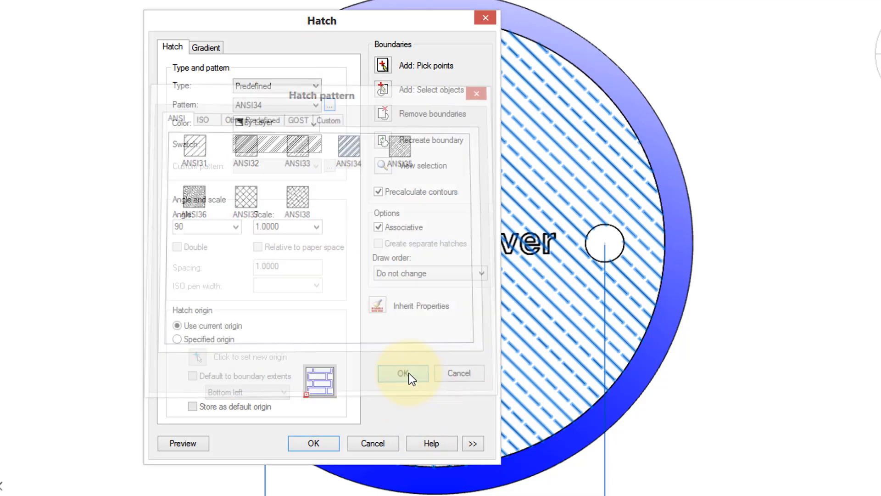